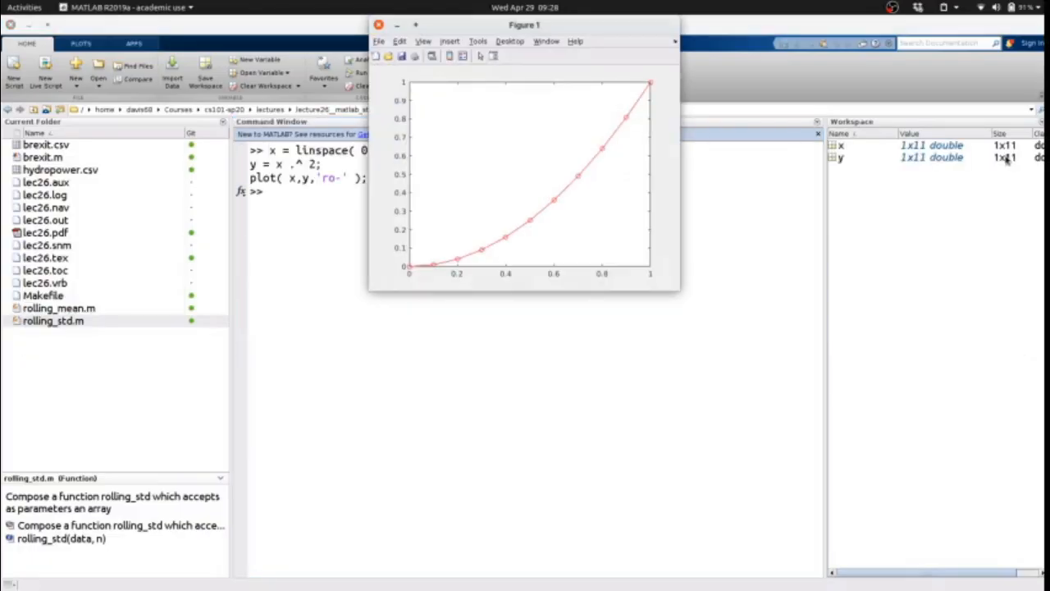
Step: Move the Figure 1 window aside so the y = x² plot no longer covers the Command Window
left_click_drag(525, 24, 673, 172)
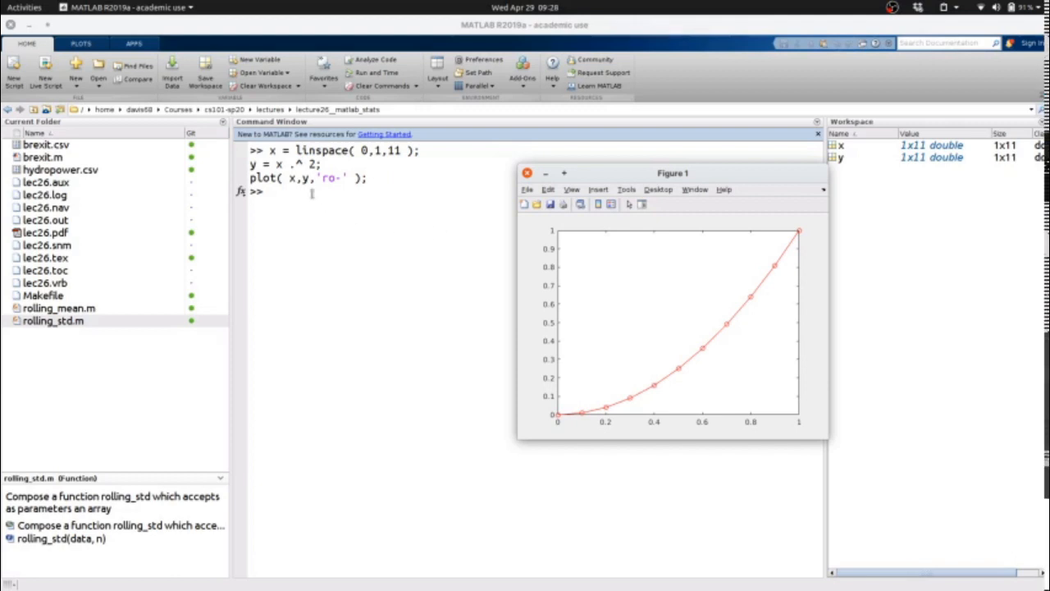
mouse_move(376, 184)
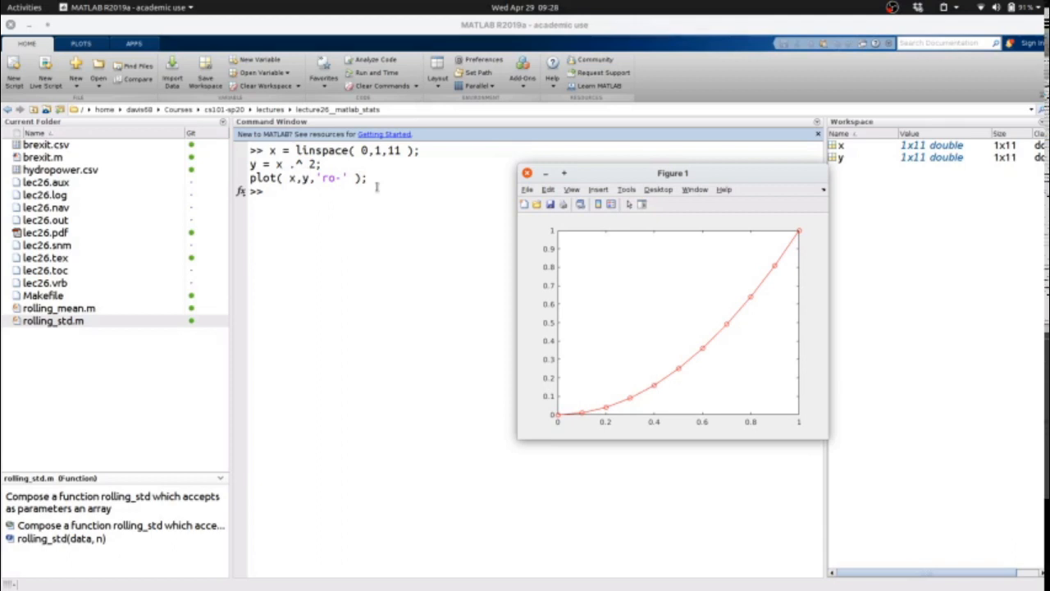
mouse_move(640, 399)
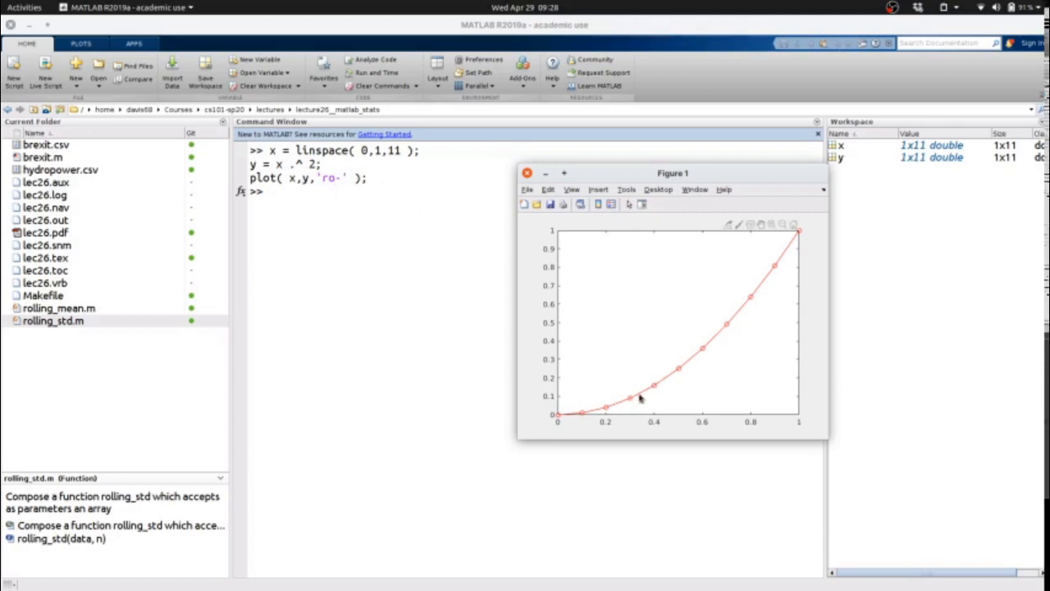
mouse_move(571, 407)
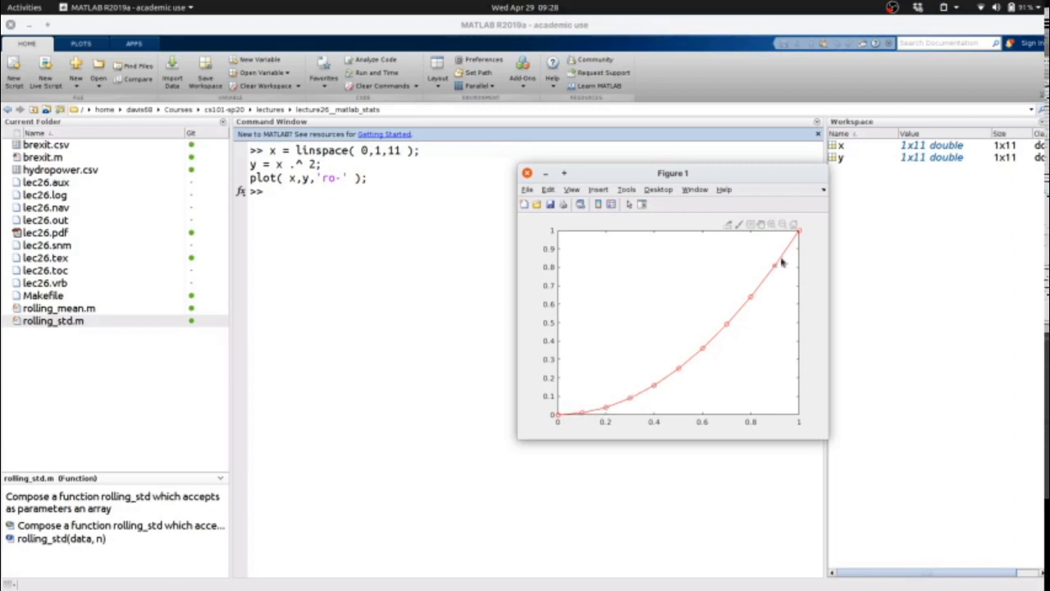
mouse_move(627, 203)
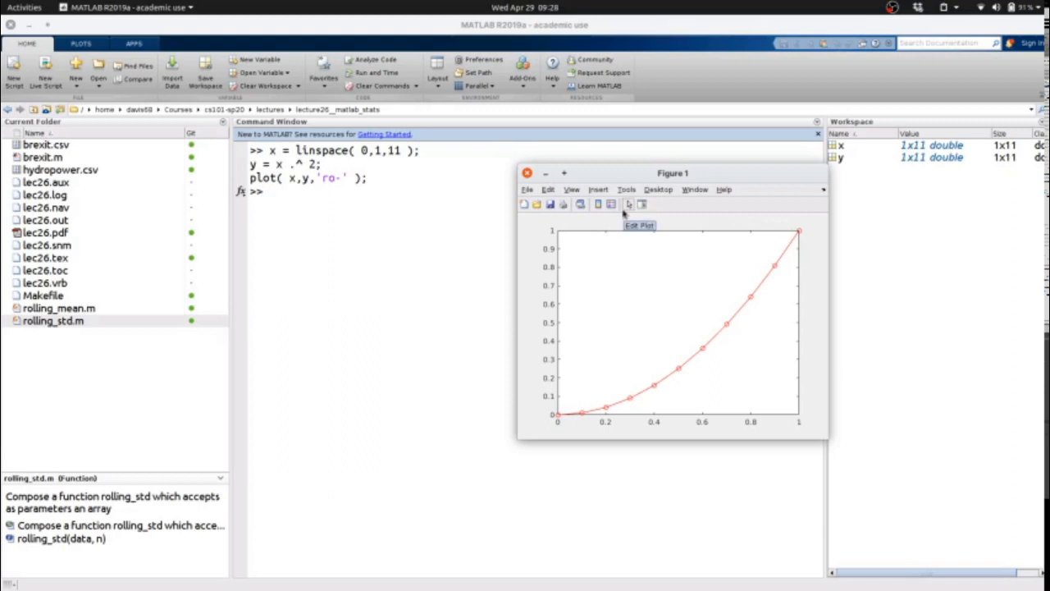
mouse_move(653, 391)
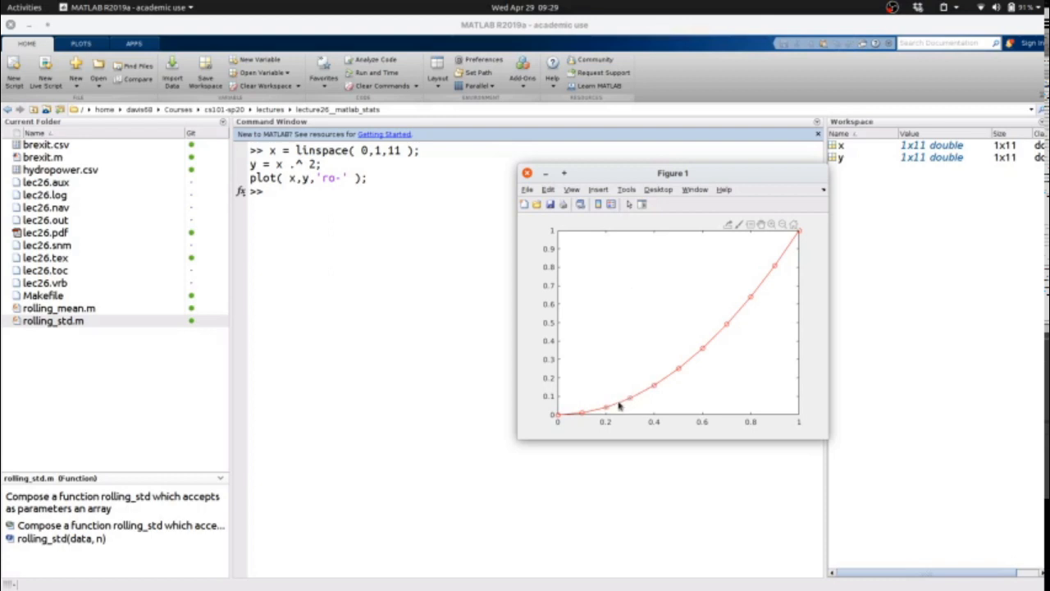
mouse_move(653, 402)
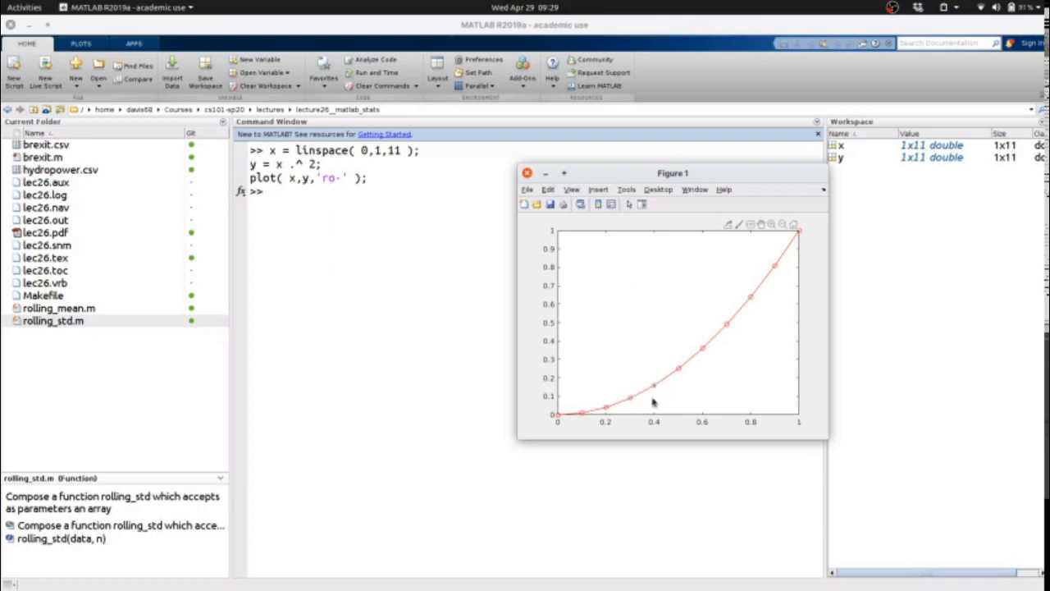
Step: Show data tips on the markers at x = 0.3 and x = 0.4, reading y = 0.09 and 0.16
left_click(632, 404)
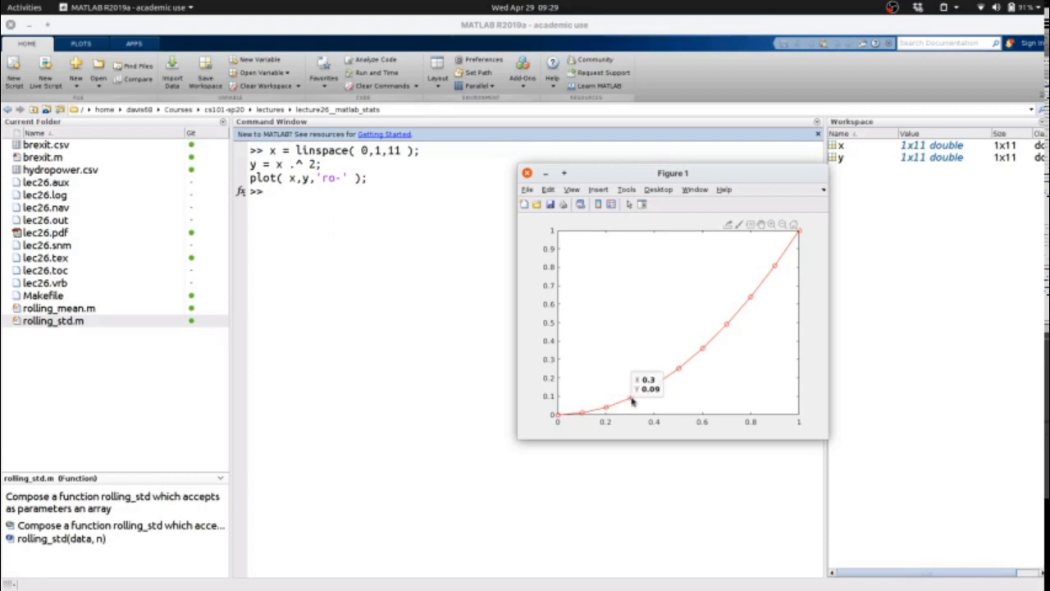
mouse_move(655, 385)
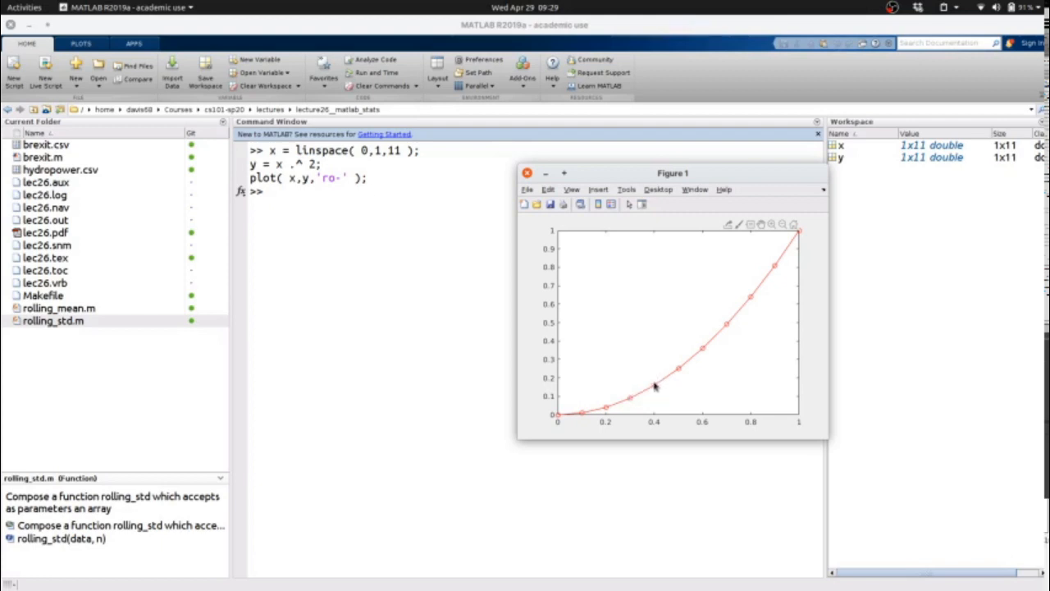
left_click(653, 385)
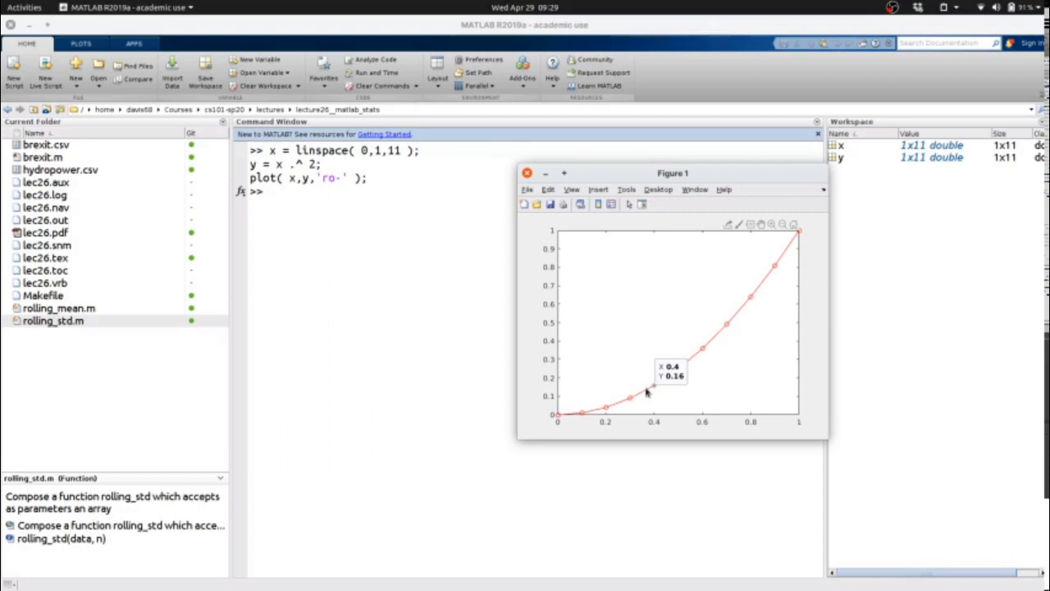
mouse_move(643, 396)
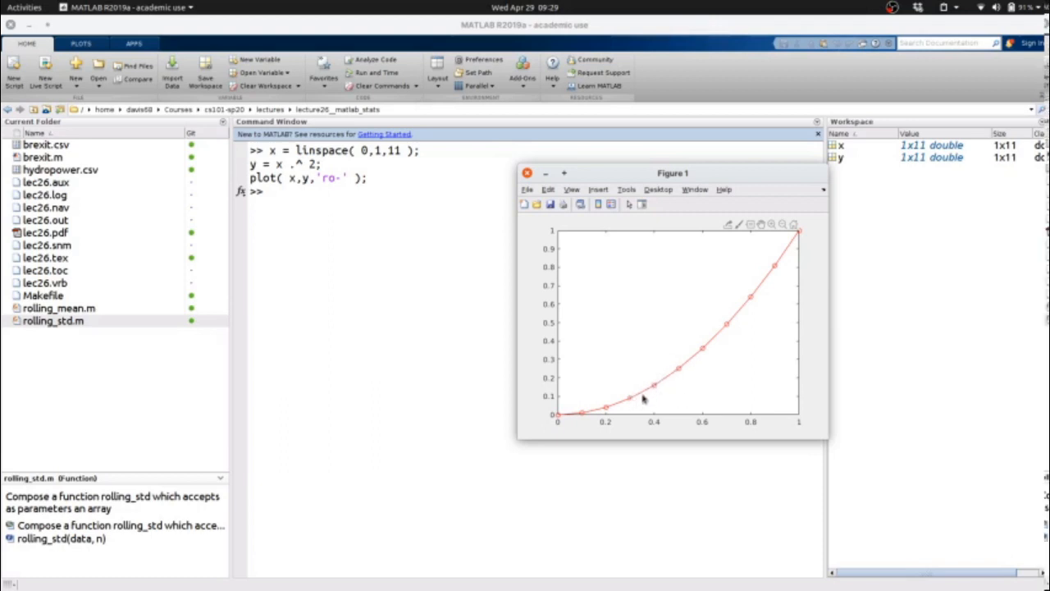
left_click(655, 391)
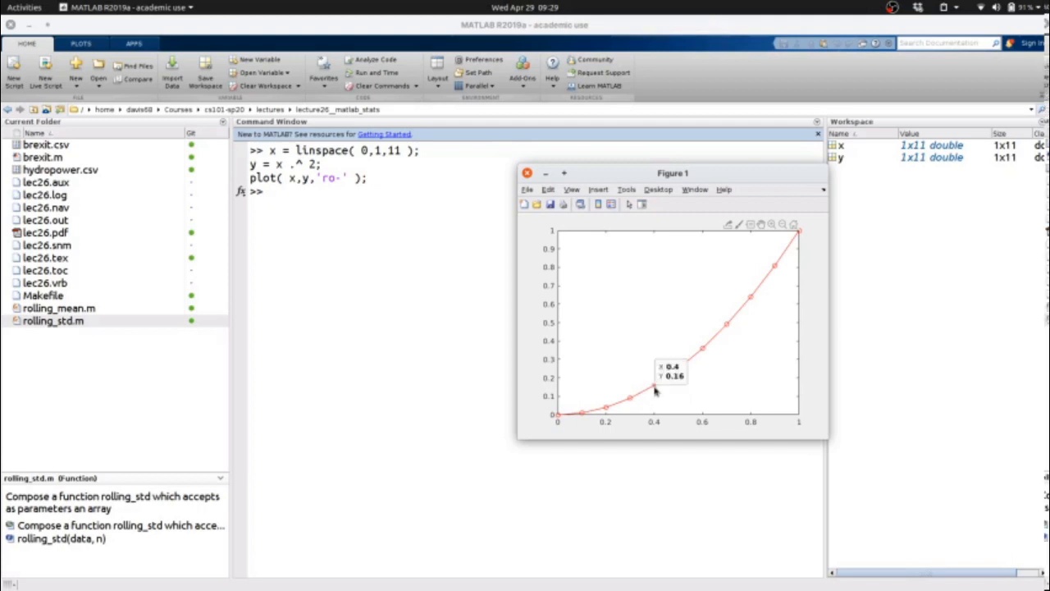
left_click(525, 172)
type("x_est = 0.15;")
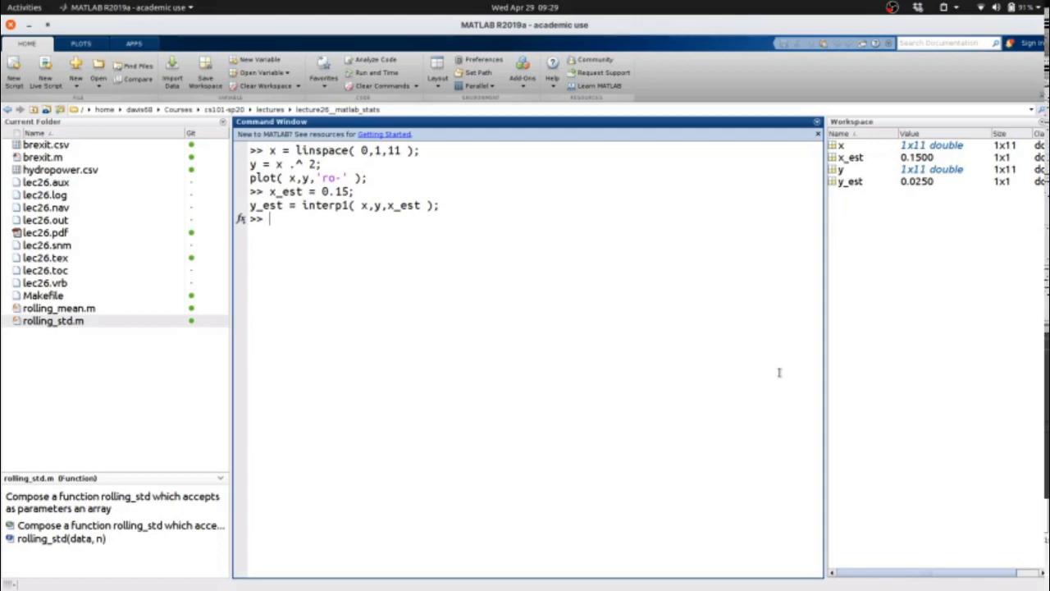
Step: Display y_est = 0.0250 and evaluate 0.15.^2 = 0.0225 for comparison
type("y-est")
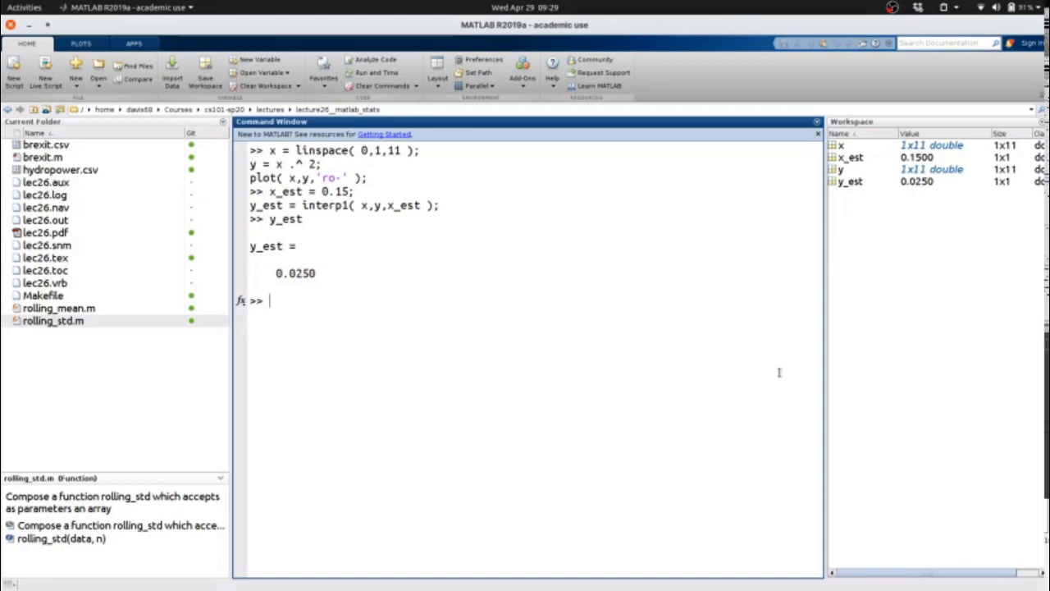
type("0.15 .^ 2")
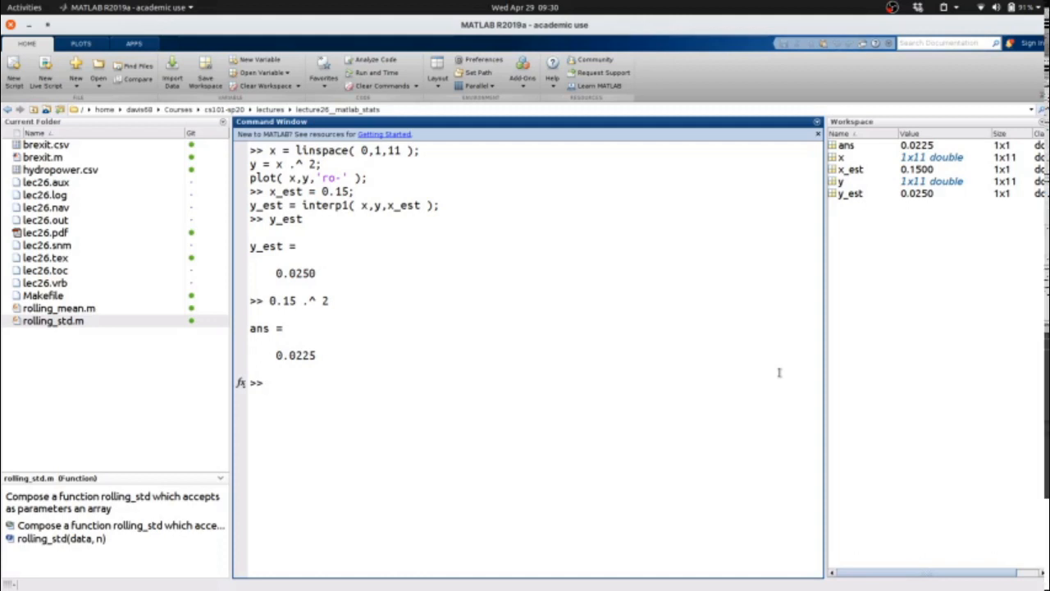
mouse_move(809, 418)
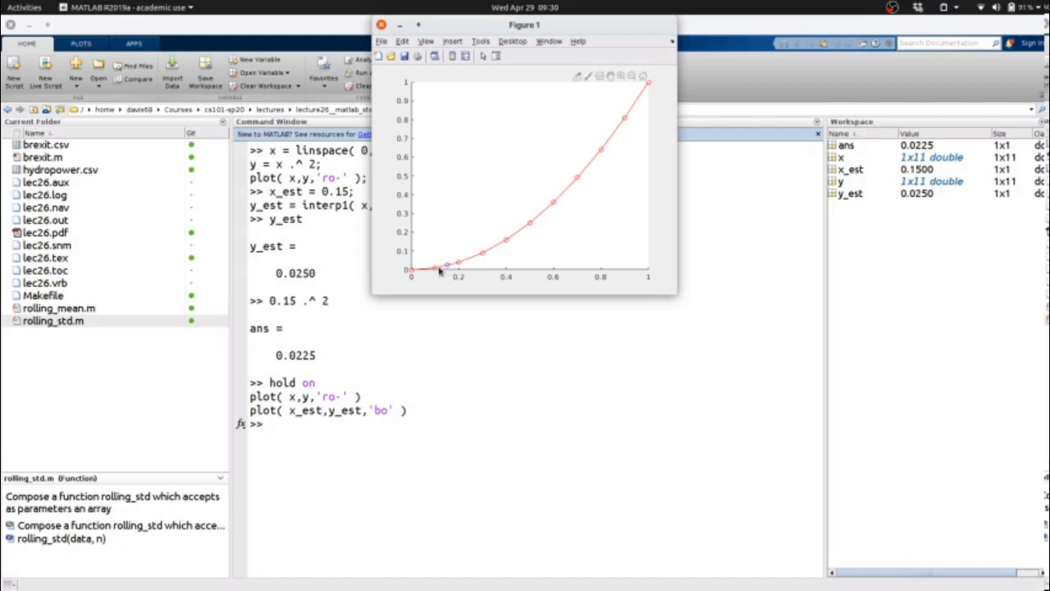
mouse_move(489, 313)
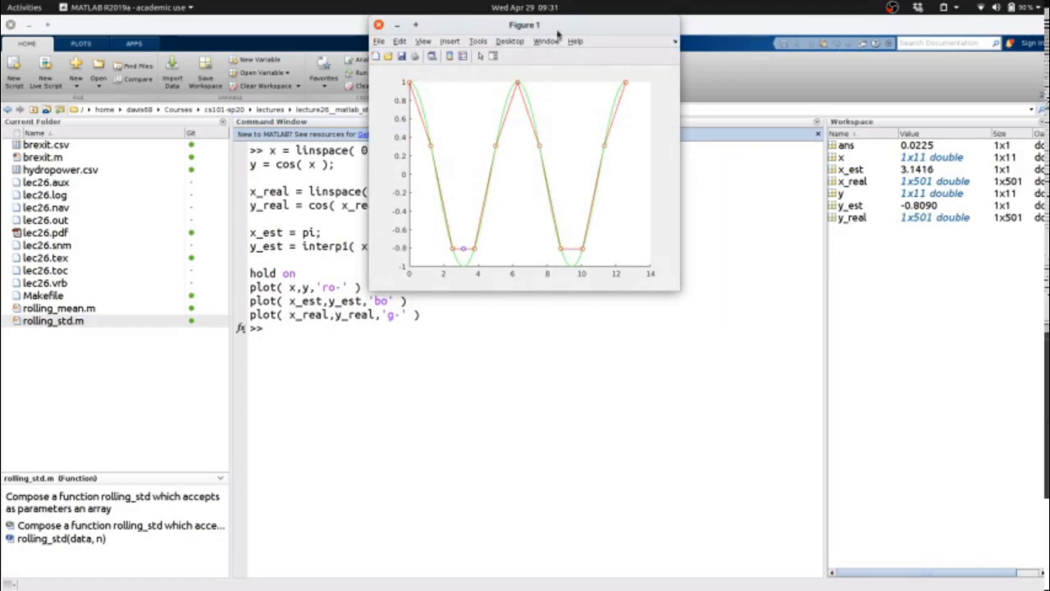
Step: Resize the Figure 1 window larger to show the cosine curve and its interpolated samples
left_click_drag(525, 25, 629, 94)
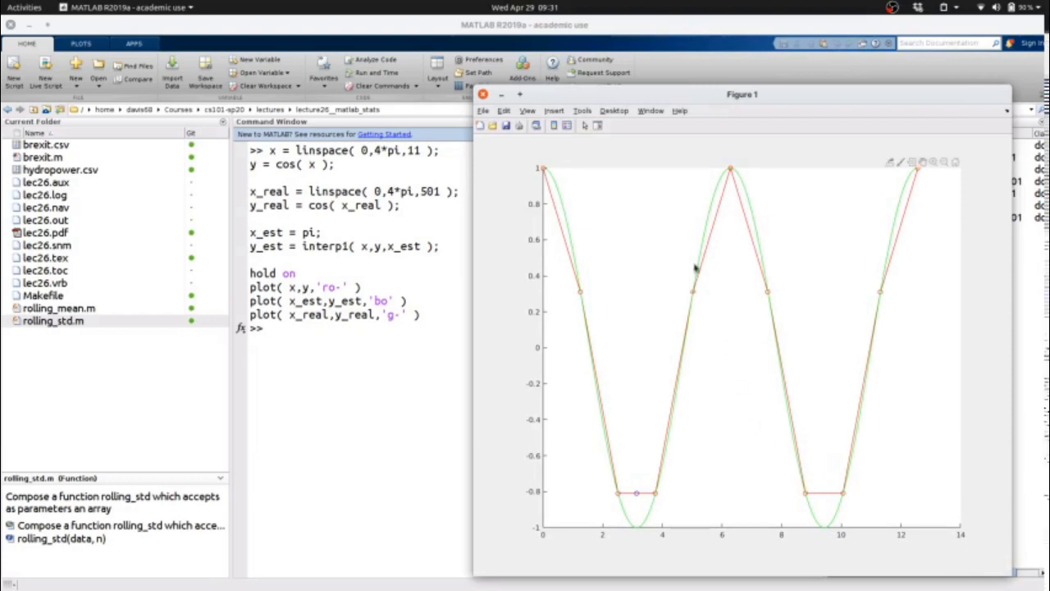
mouse_move(617, 296)
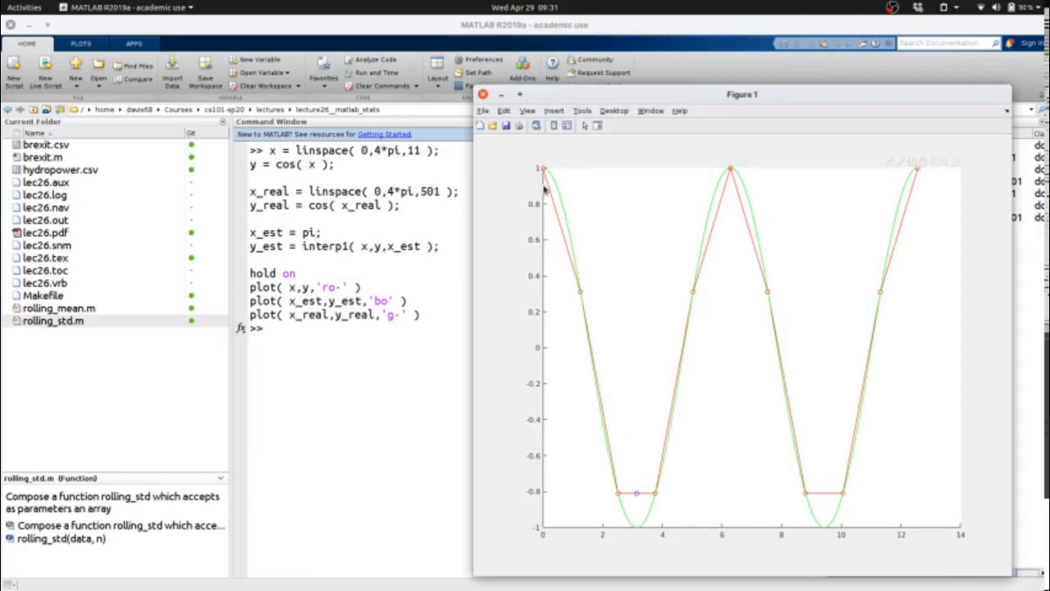
mouse_move(601, 461)
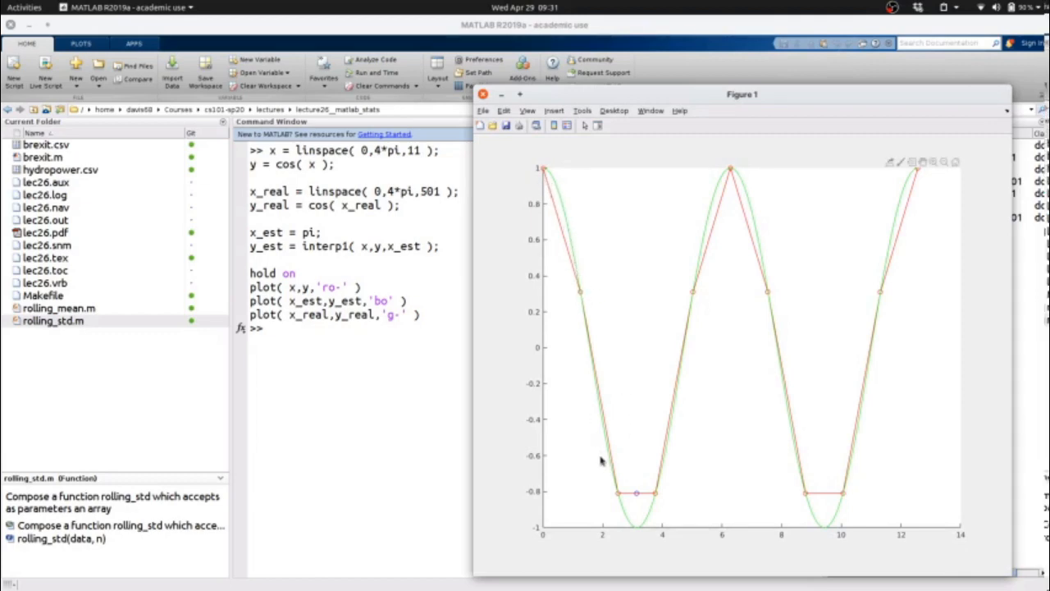
mouse_move(769, 297)
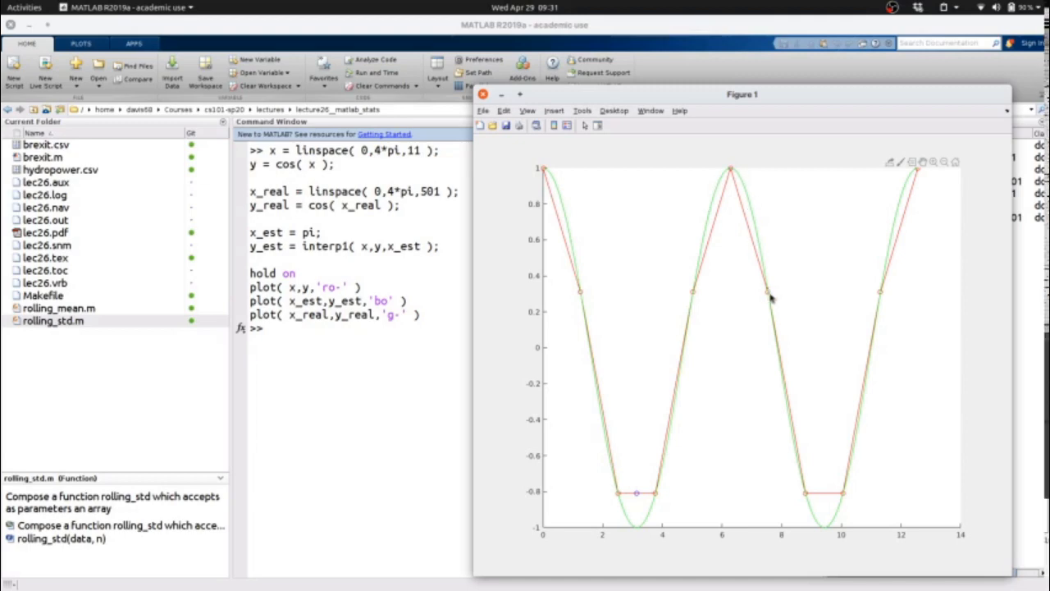
mouse_move(599, 340)
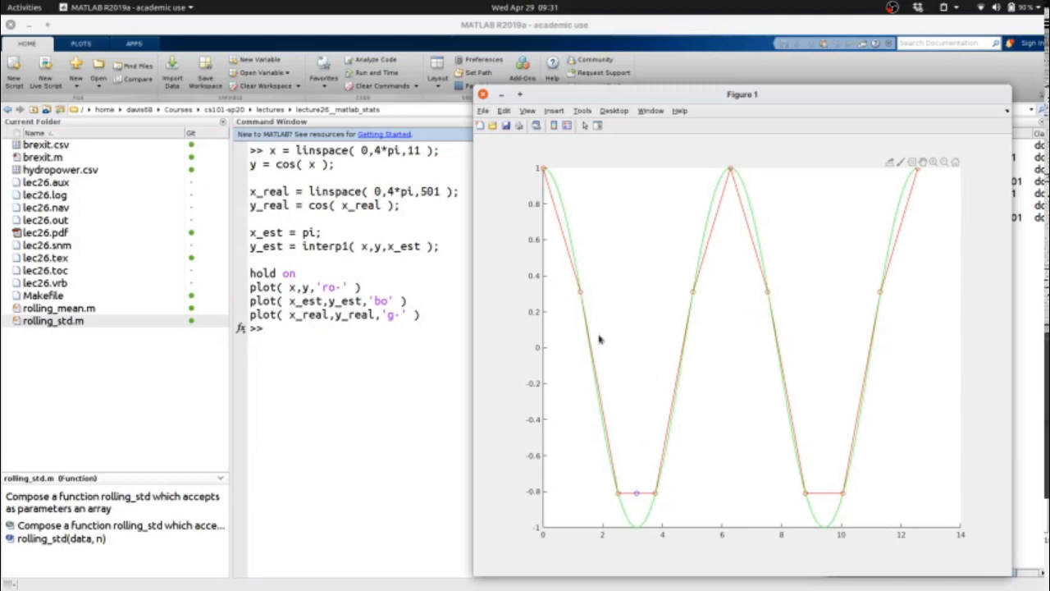
mouse_move(611, 329)
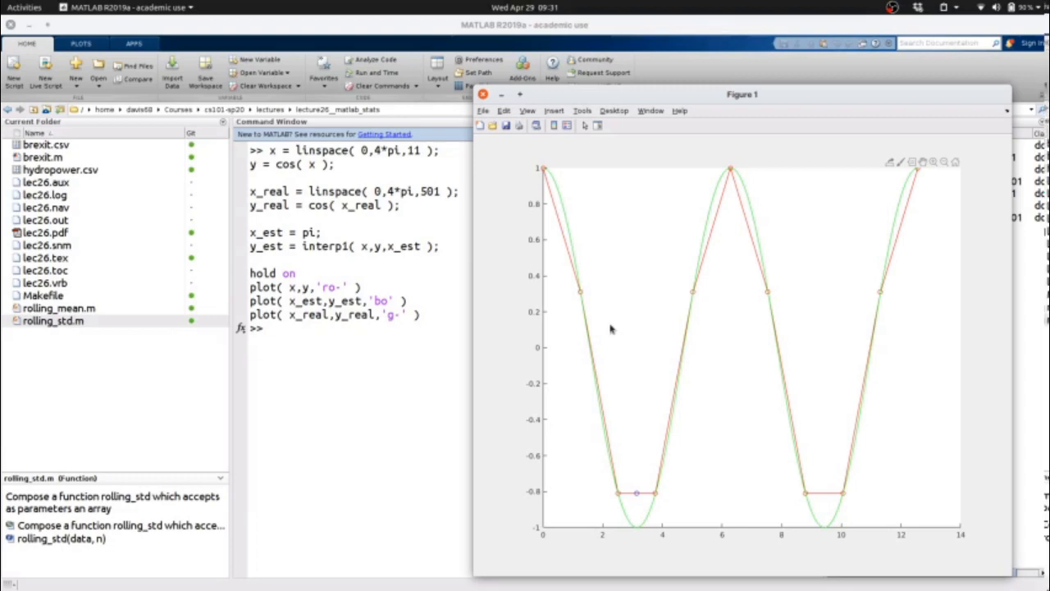
mouse_move(582, 294)
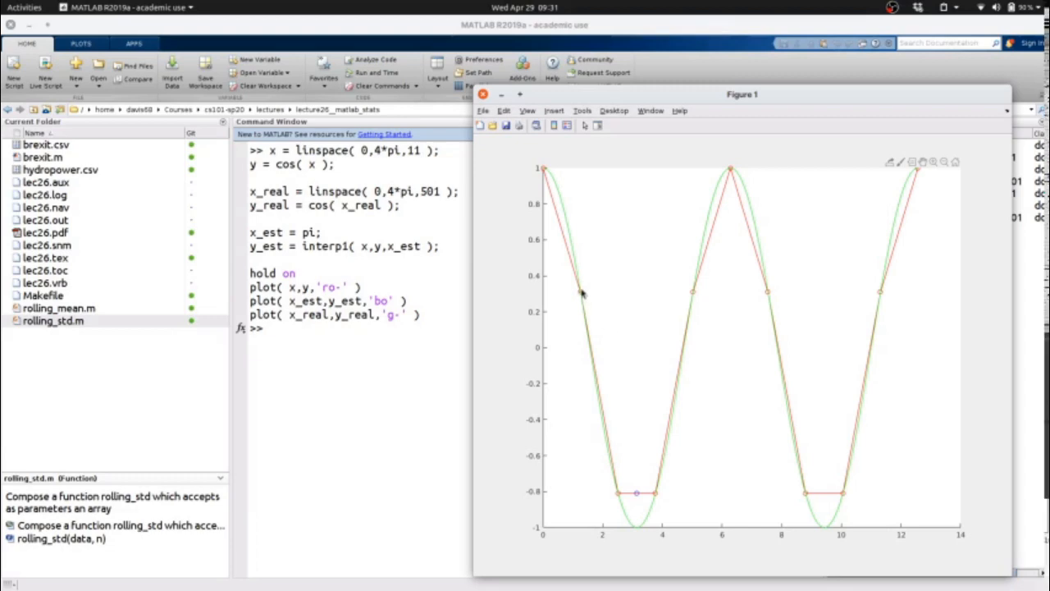
mouse_move(587, 444)
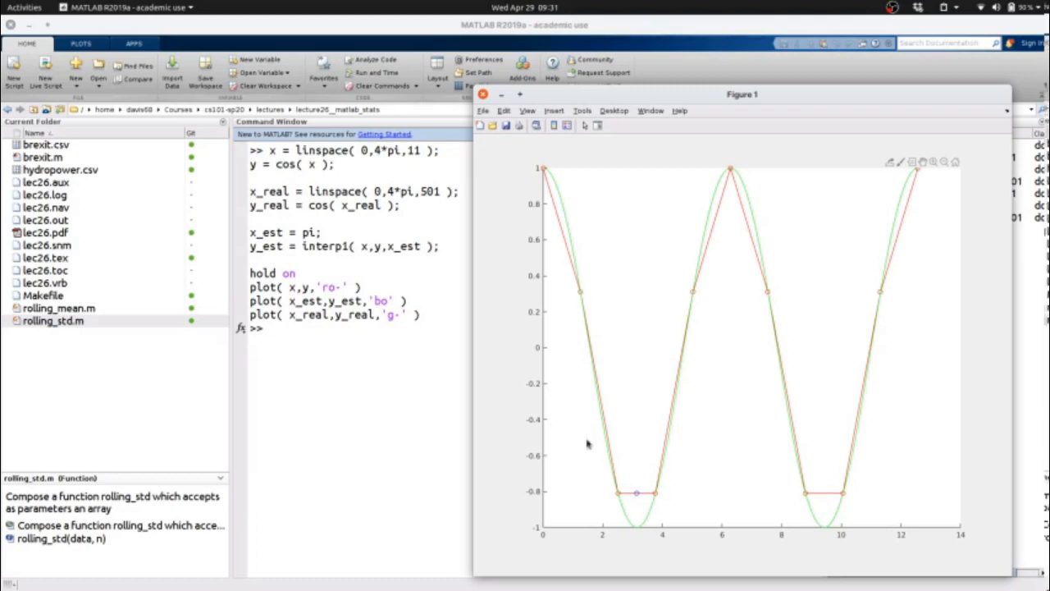
left_click(620, 499)
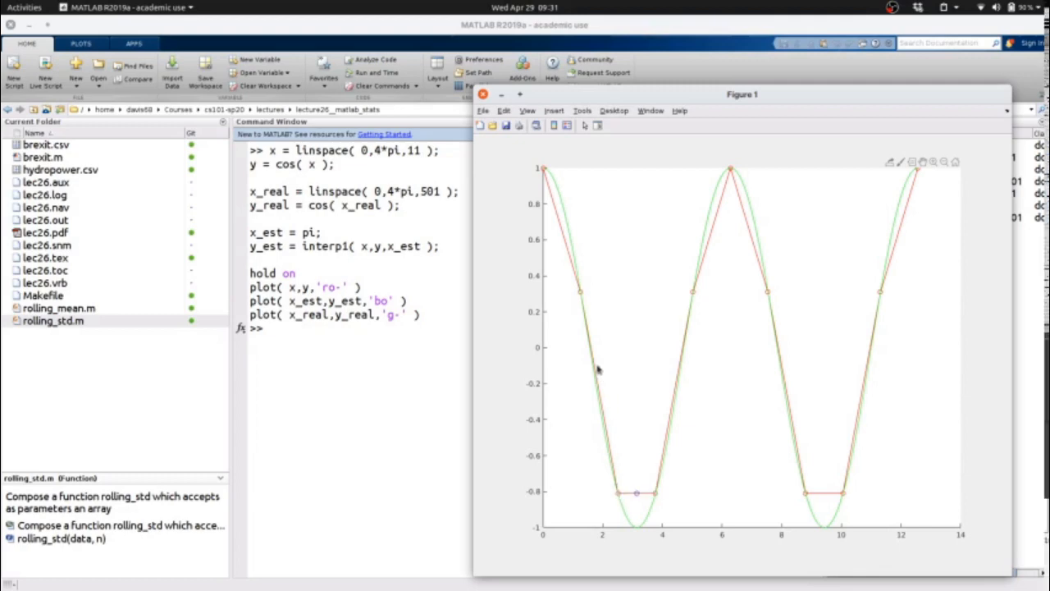
mouse_move(604, 394)
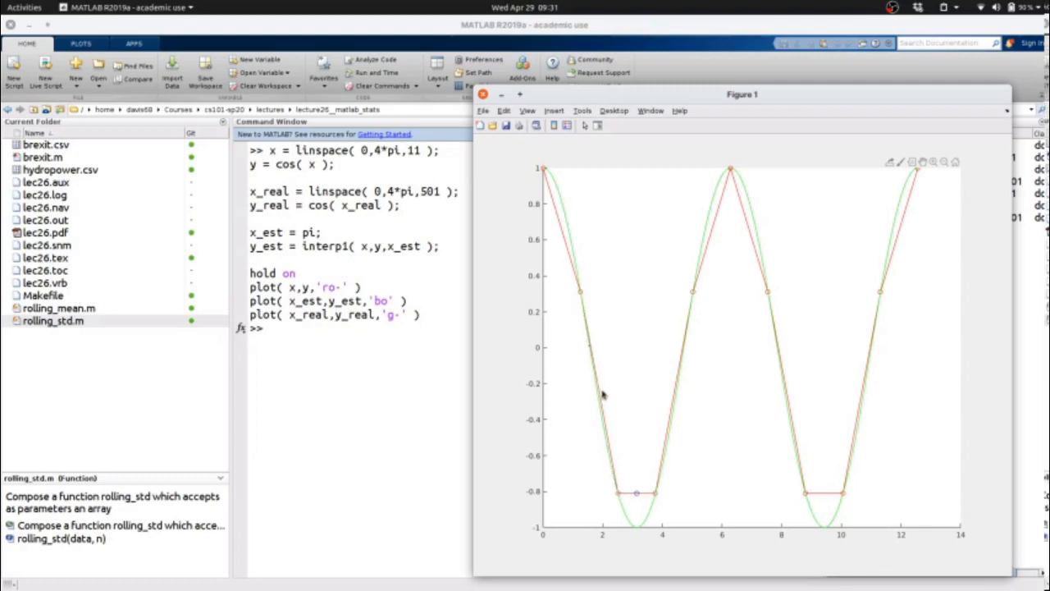
mouse_move(588, 346)
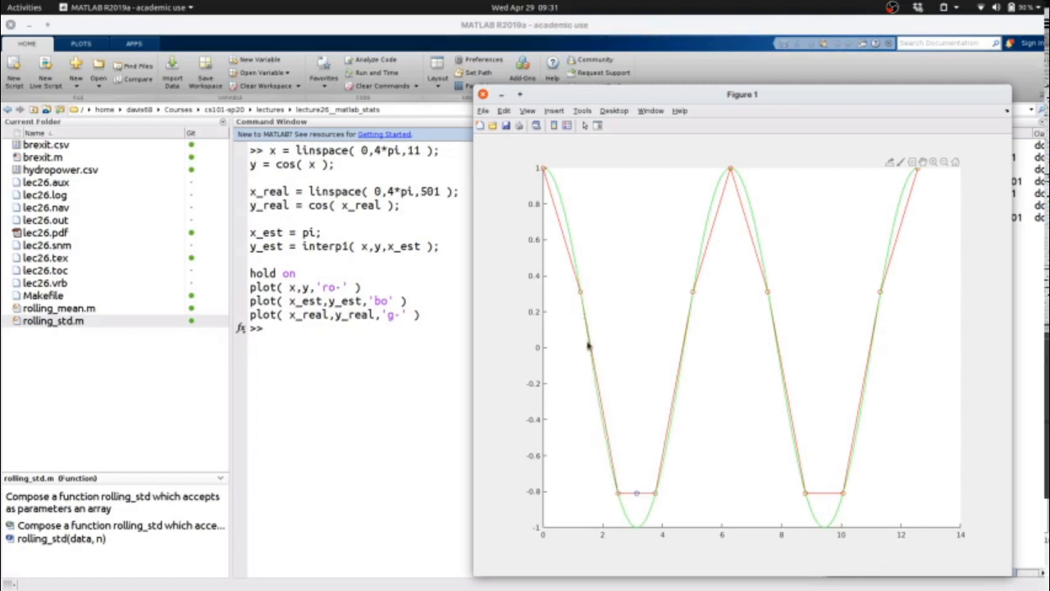
mouse_move(633, 499)
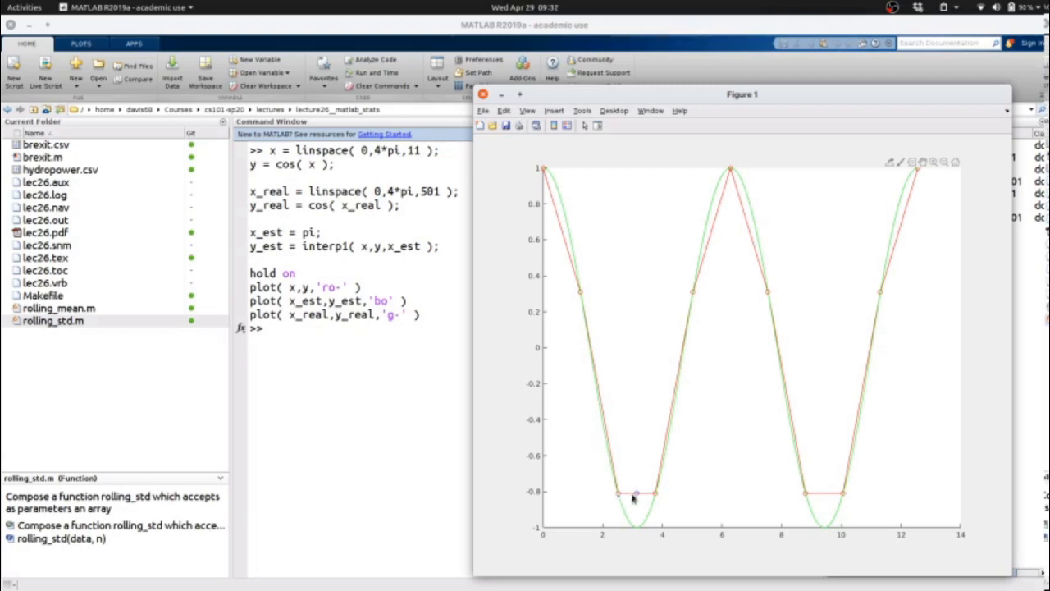
left_click(621, 493)
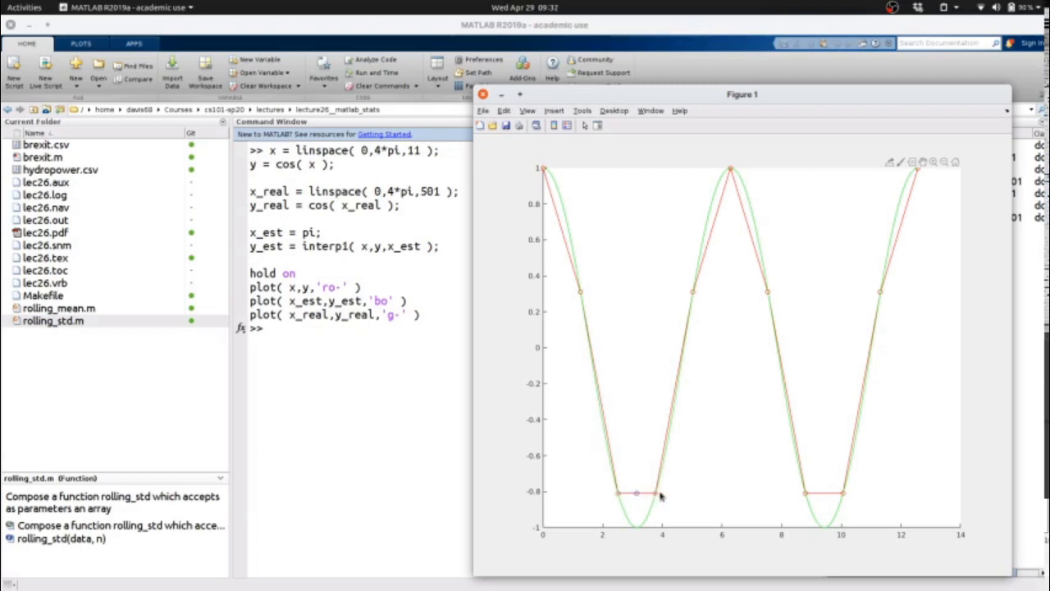
mouse_move(644, 531)
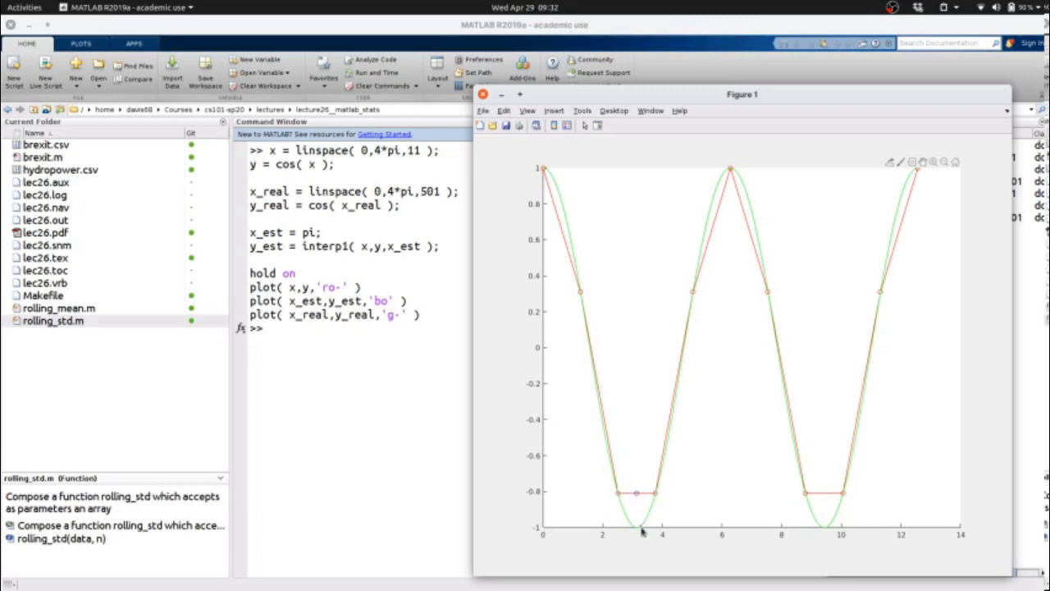
mouse_move(637, 499)
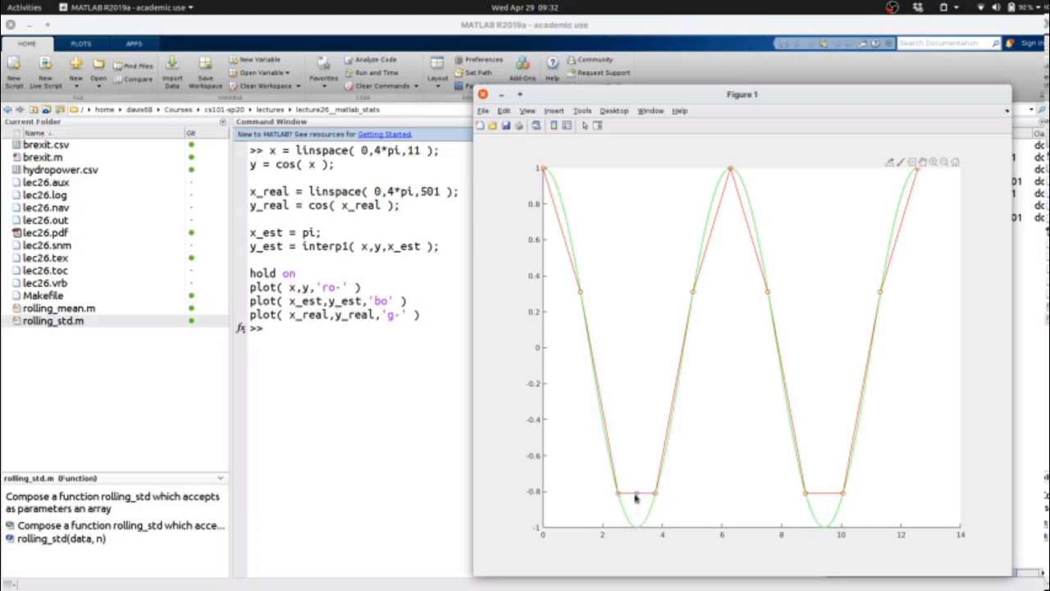
mouse_move(632, 420)
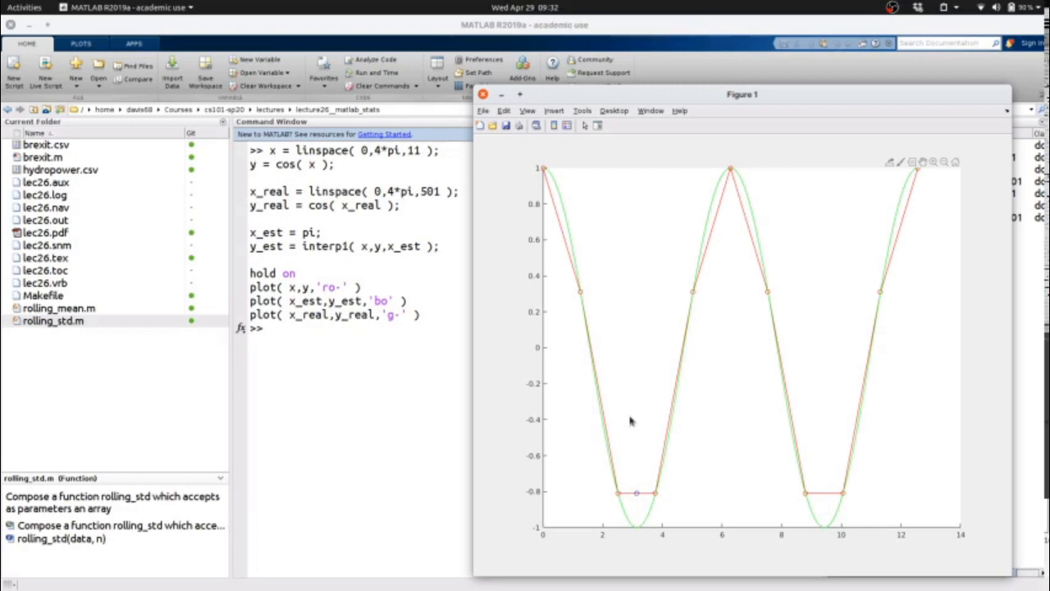